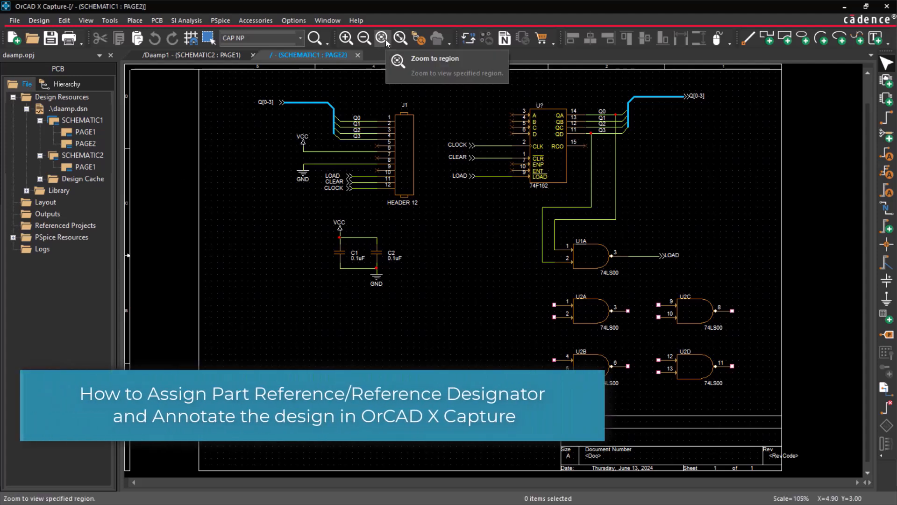
Zoom in on the header and inspect the J1 reference's display properties
{"action": "left_click", "coordinate": [346, 37]}
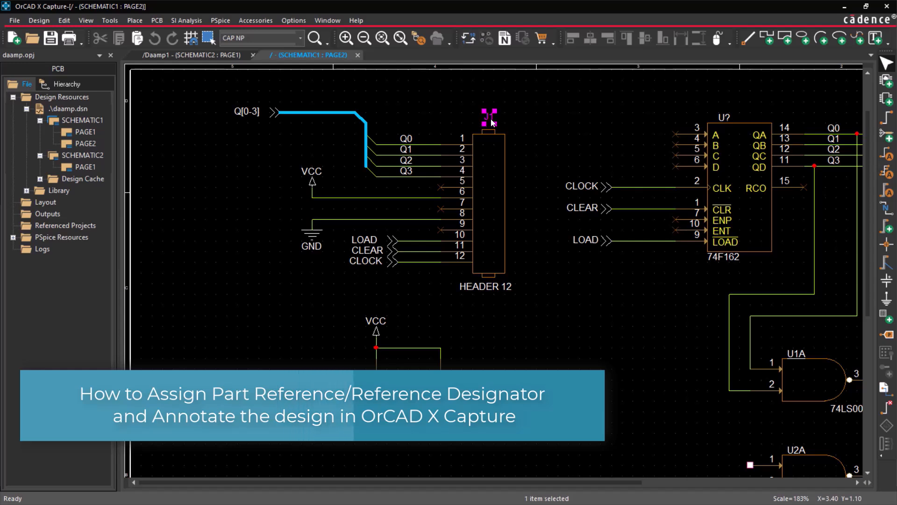
{"action": "double_click", "coordinate": [489, 116]}
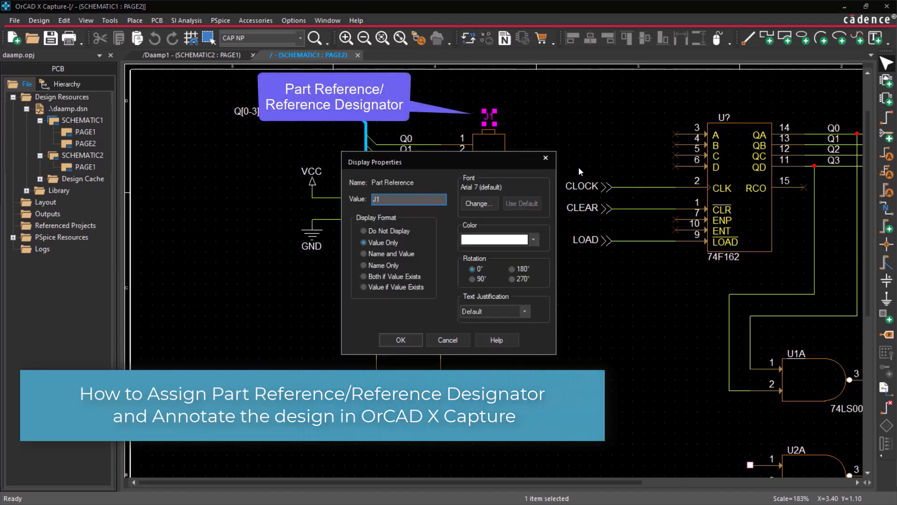
{"action": "left_click", "coordinate": [400, 339]}
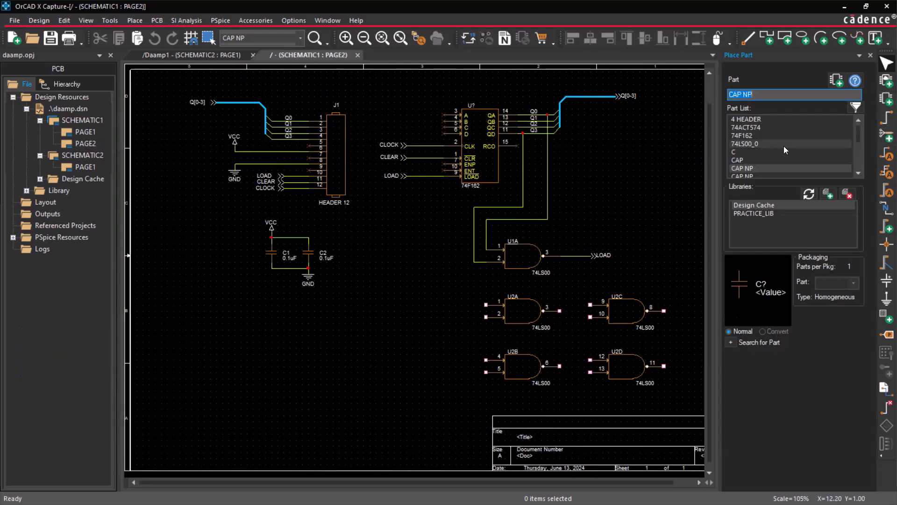
Place a CAP NP capacitor and confirm its reference as C4
{"action": "left_click", "coordinate": [382, 337]}
{"action": "type", "text": "C4"}
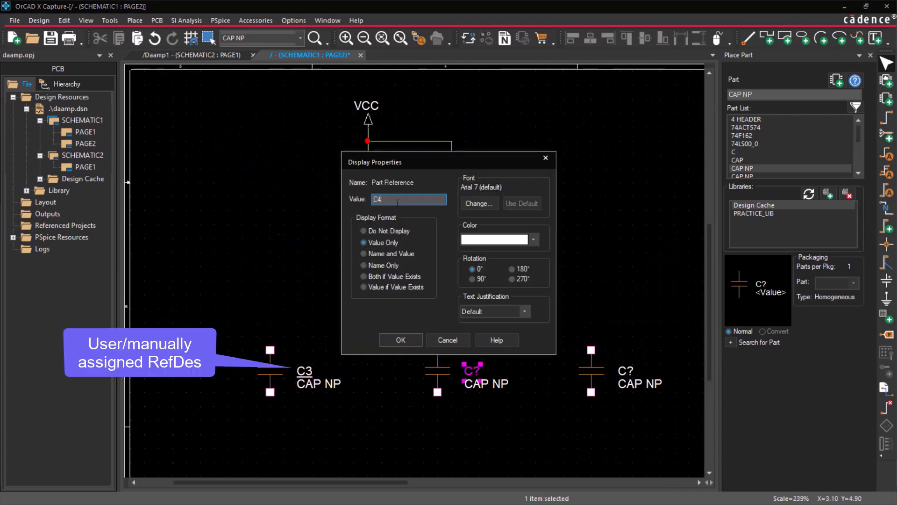
{"action": "left_click", "coordinate": [400, 339]}
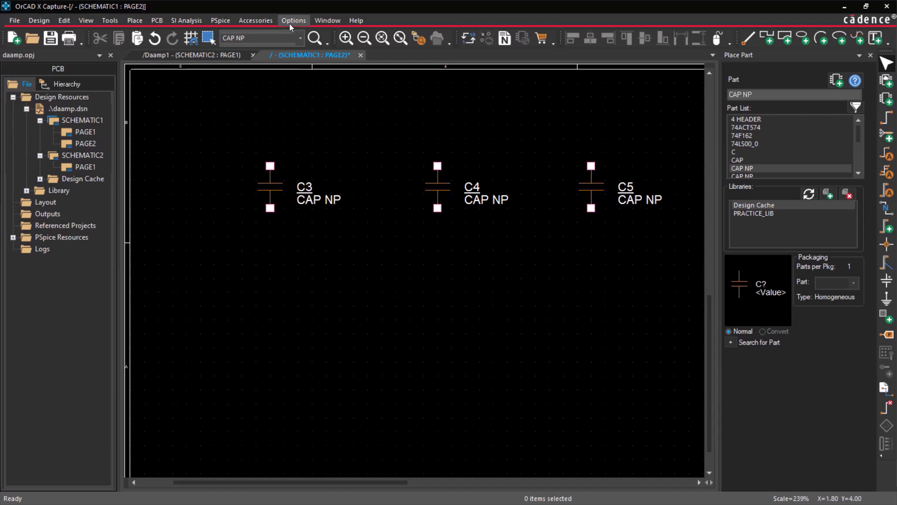
Enable 'Automatically reference placed parts' in the Miscellaneous preferences
{"action": "left_click", "coordinate": [293, 20]}
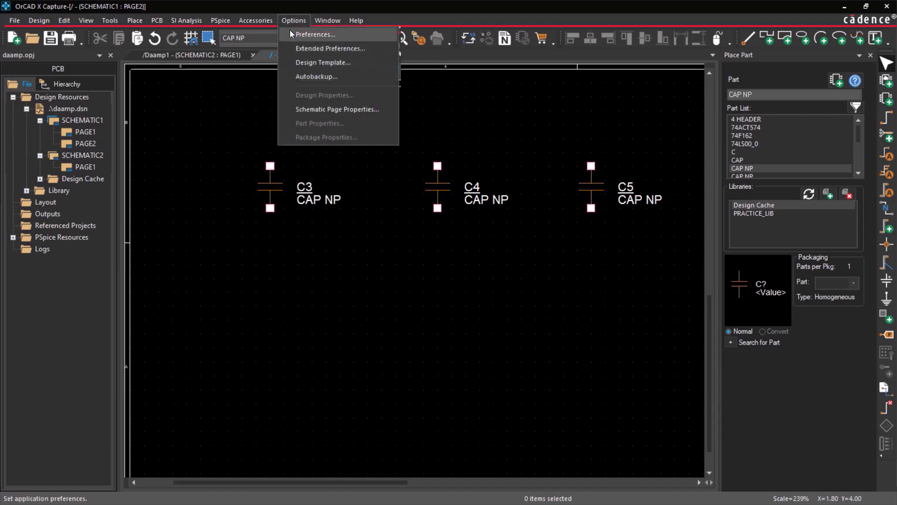
{"action": "left_click", "coordinate": [314, 34]}
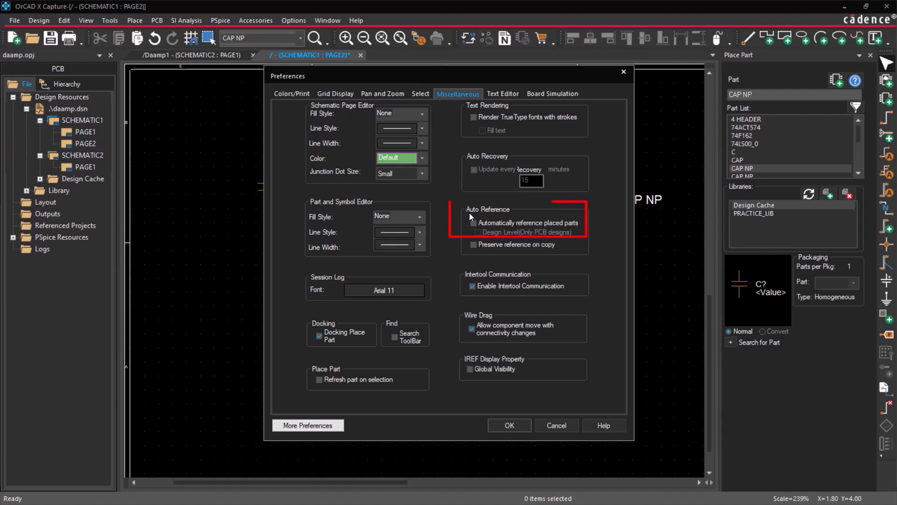
{"action": "left_click", "coordinate": [473, 223]}
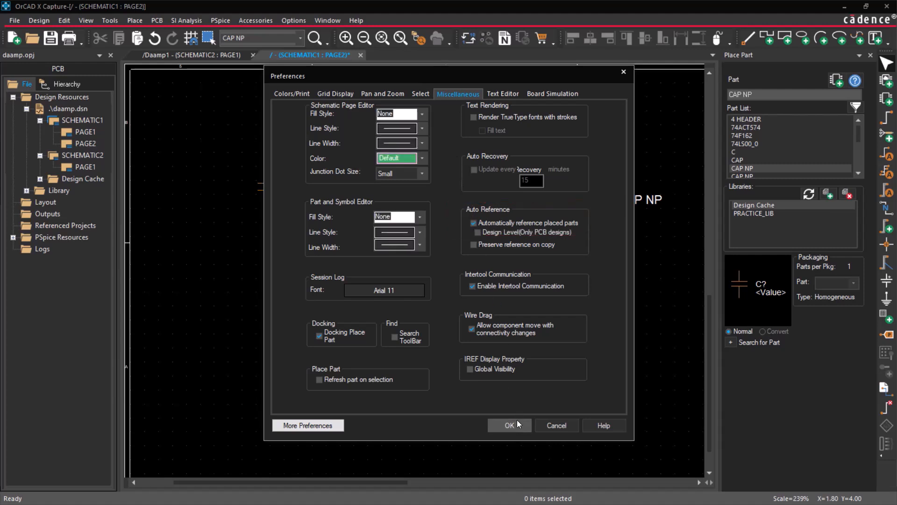
{"action": "left_click", "coordinate": [508, 425]}
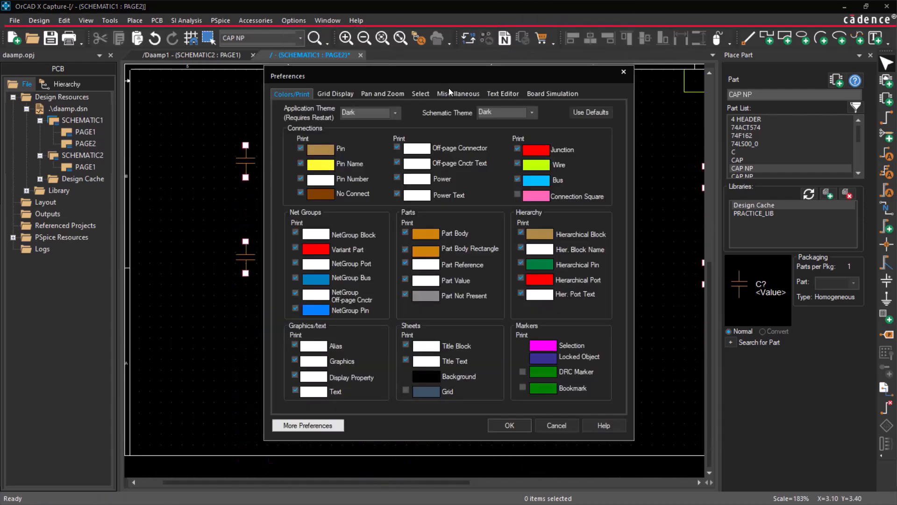
Turn on 'Preserve reference on copy' and copy the six selected capacitors
{"action": "left_click", "coordinate": [458, 93]}
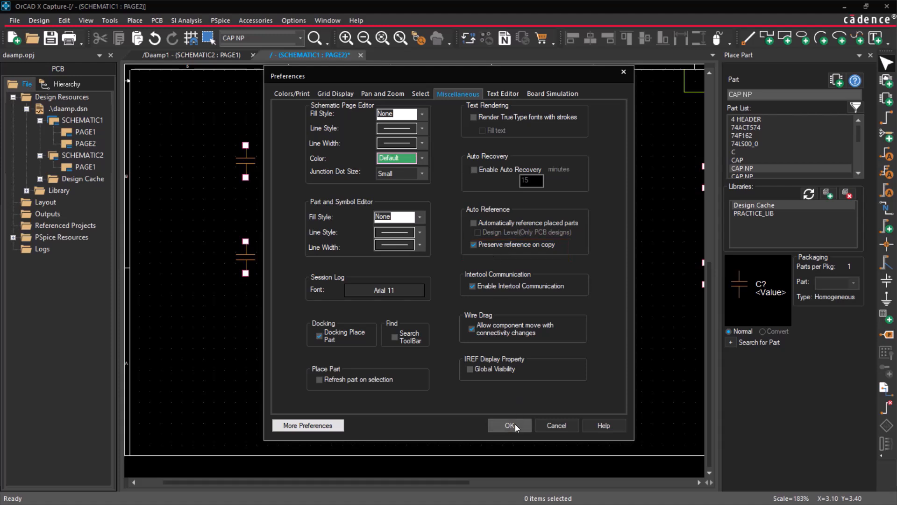
{"action": "left_click", "coordinate": [508, 425]}
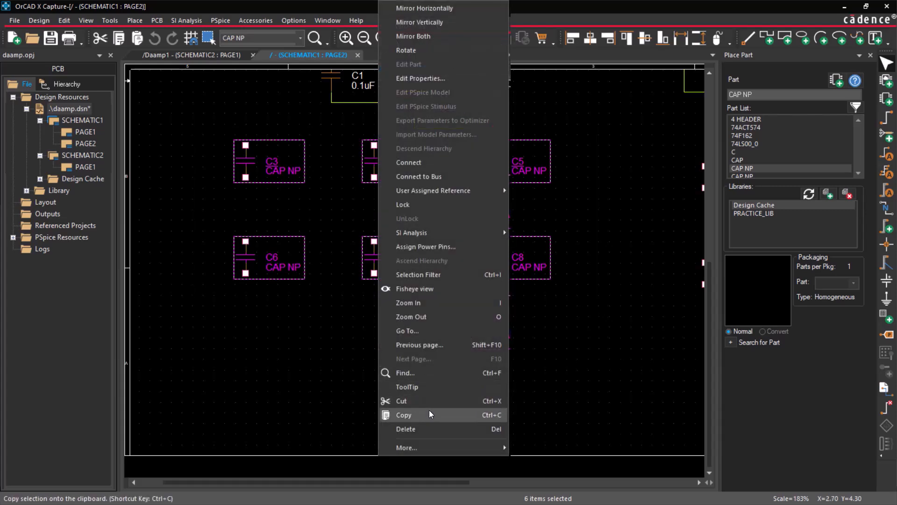
{"action": "left_click", "coordinate": [403, 415]}
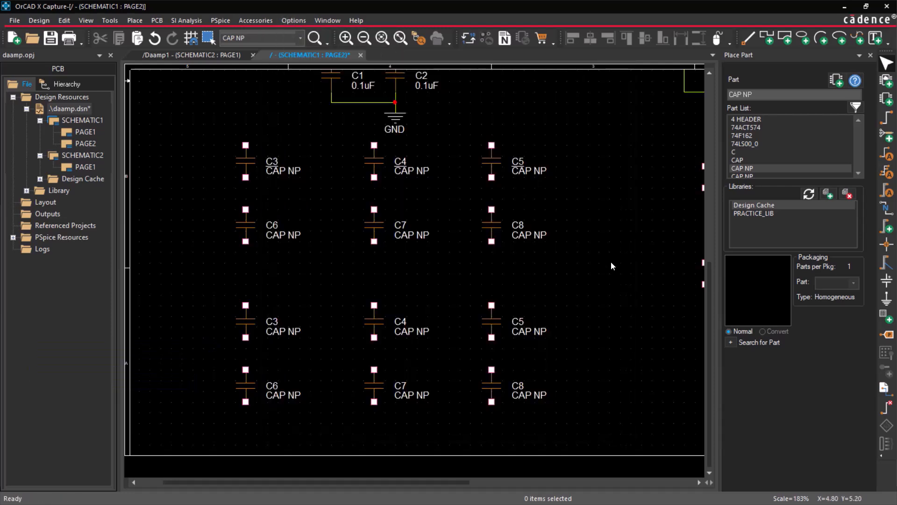
End part placement mode from the canvas context menu
{"action": "right_click", "coordinate": [641, 226]}
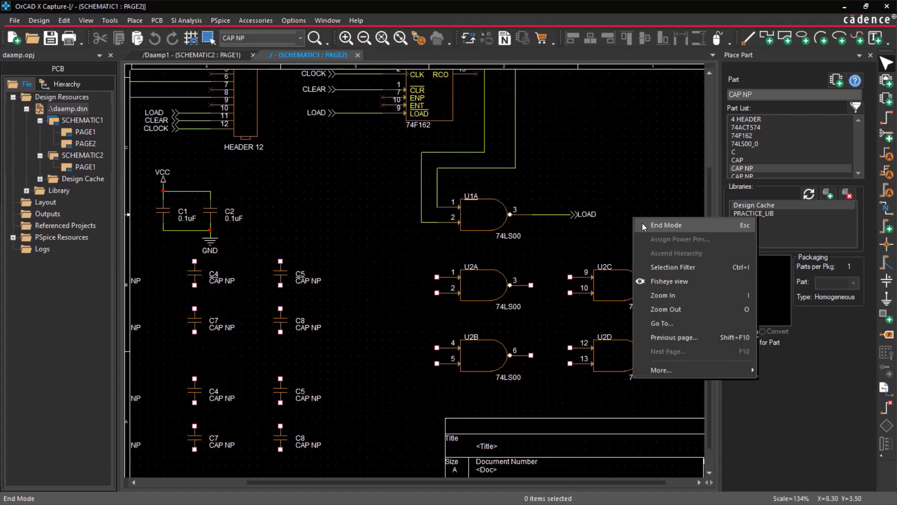
{"action": "left_click", "coordinate": [666, 225]}
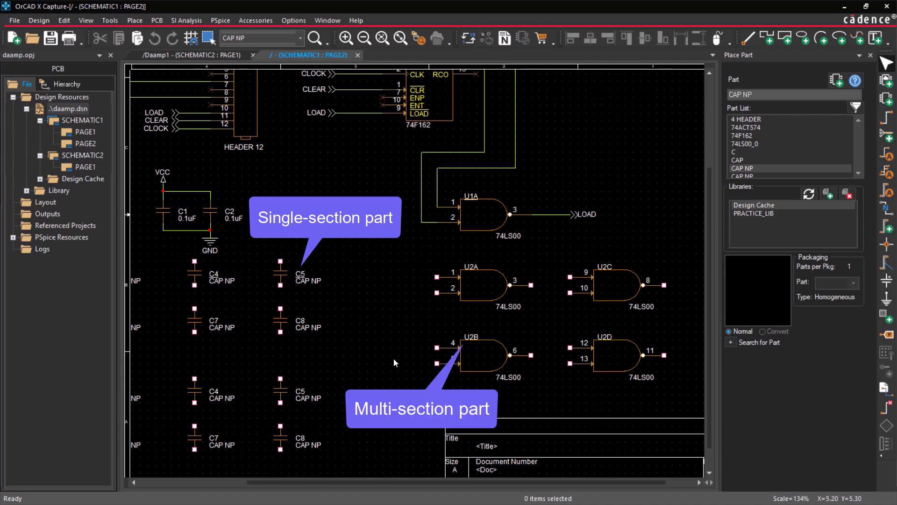
{"action": "mouse_move", "coordinate": [406, 92]}
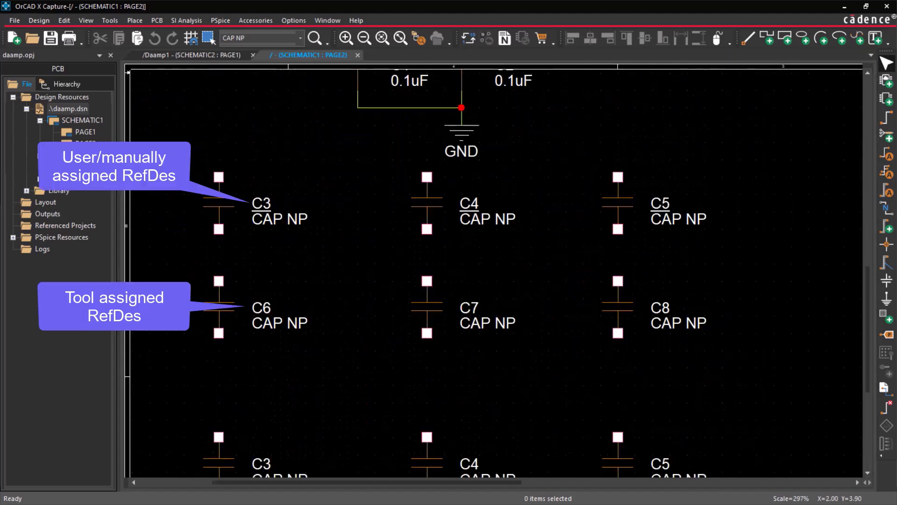
{"action": "mouse_move", "coordinate": [318, 200]}
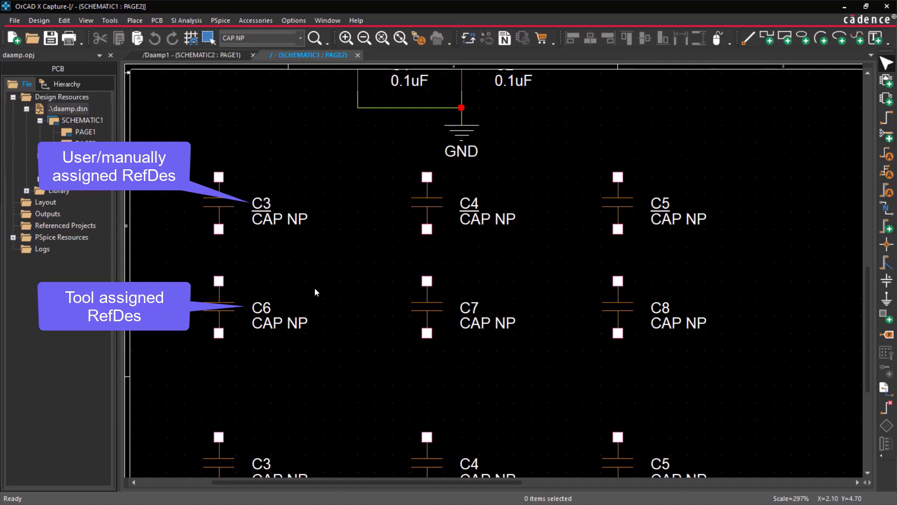
{"action": "mouse_move", "coordinate": [318, 291]}
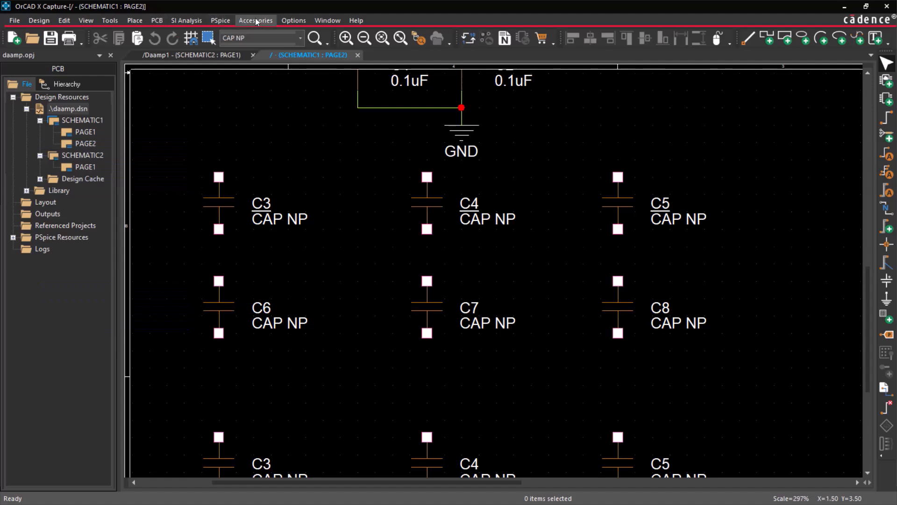
Toggle 'Display _ on User Assigned Part References' in More Preferences > Schematic and apply
{"action": "left_click", "coordinate": [293, 20]}
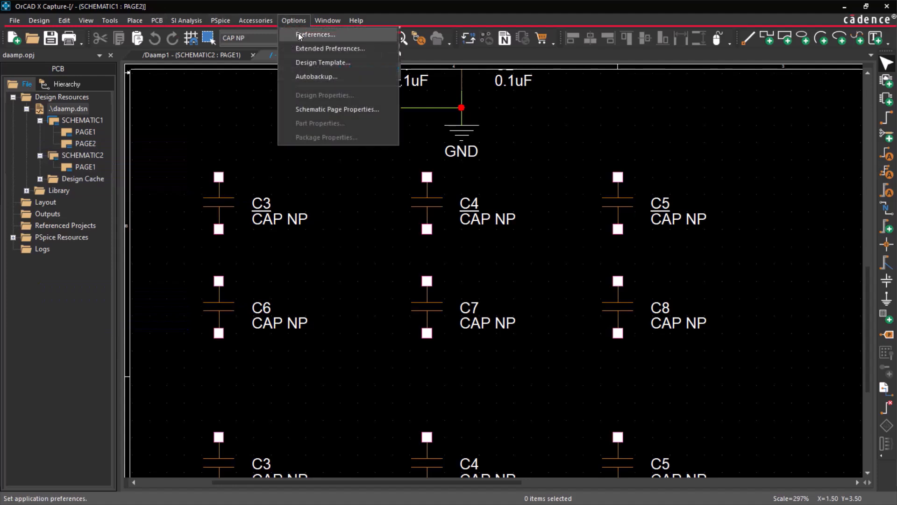
{"action": "left_click", "coordinate": [315, 34]}
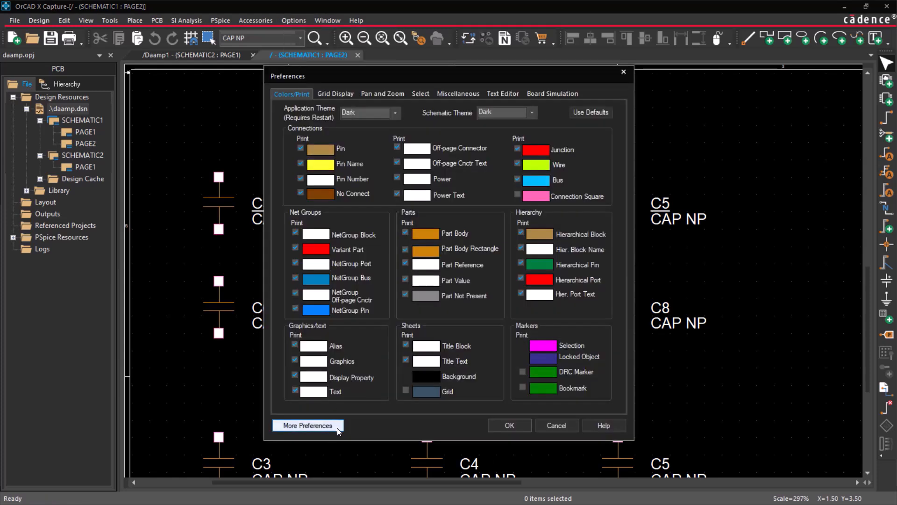
{"action": "left_click", "coordinate": [307, 425]}
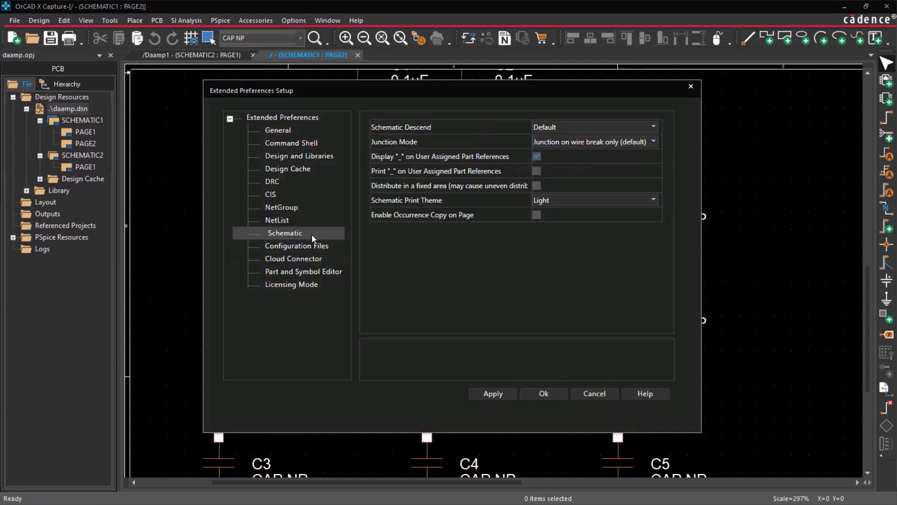
{"action": "left_click", "coordinate": [536, 156]}
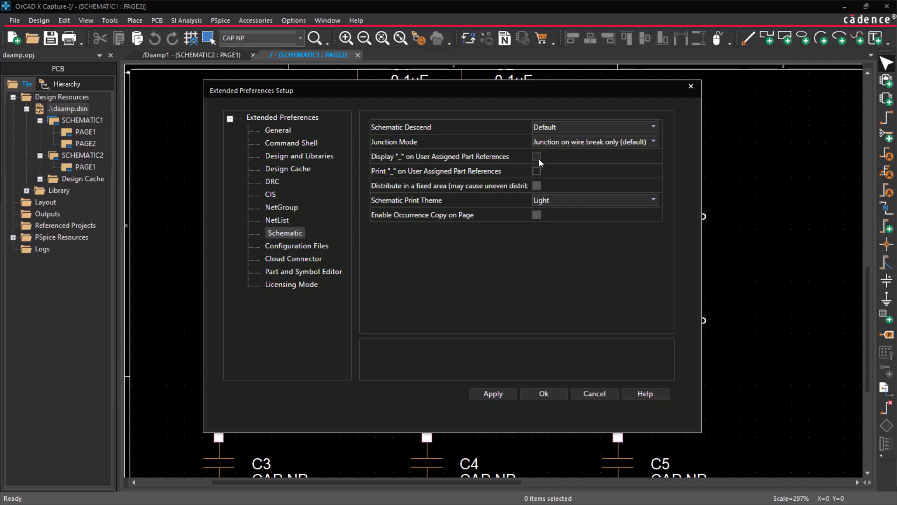
{"action": "left_click", "coordinate": [536, 157]}
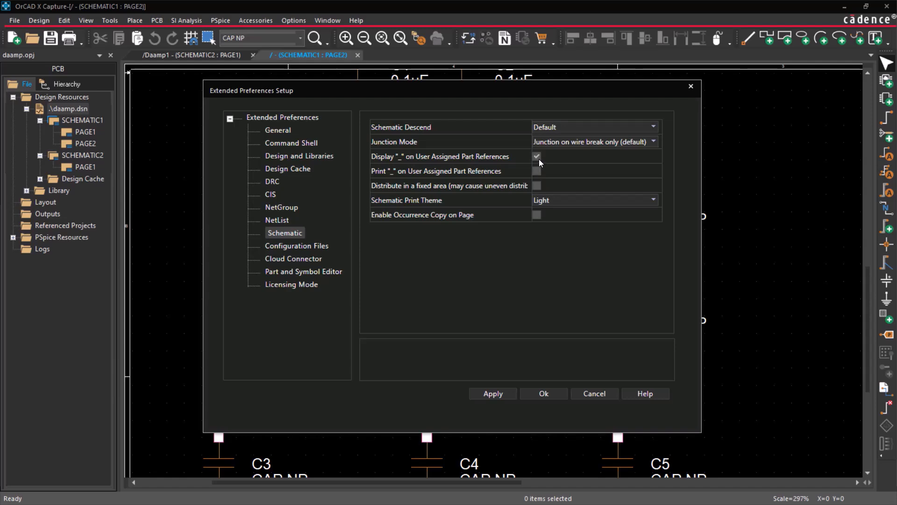
{"action": "left_click", "coordinate": [543, 394]}
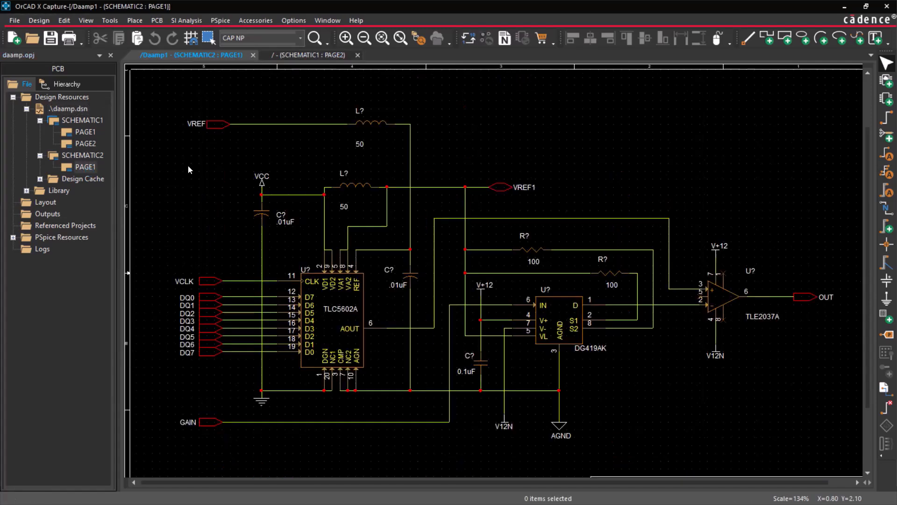
Edit the inductor's reference designator in Display Properties and confirm it
{"action": "double_click", "coordinate": [359, 112]}
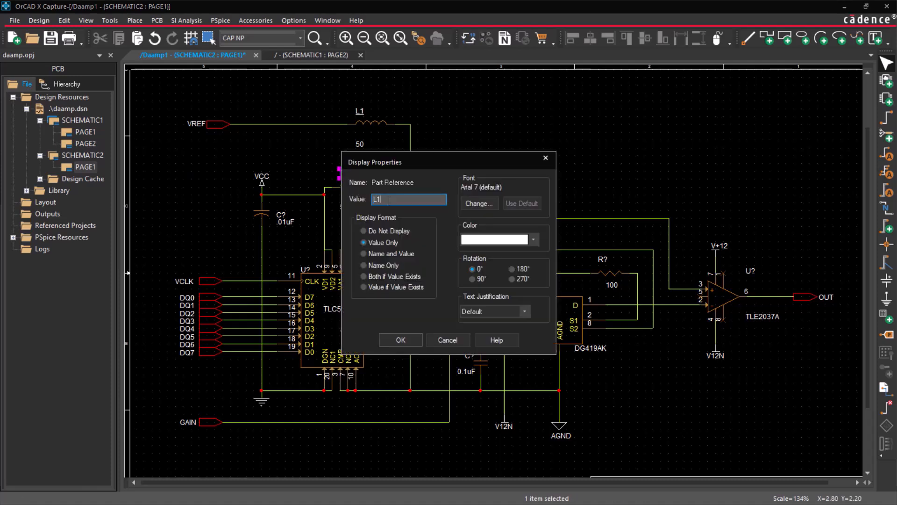
{"action": "type", "text": "C?"}
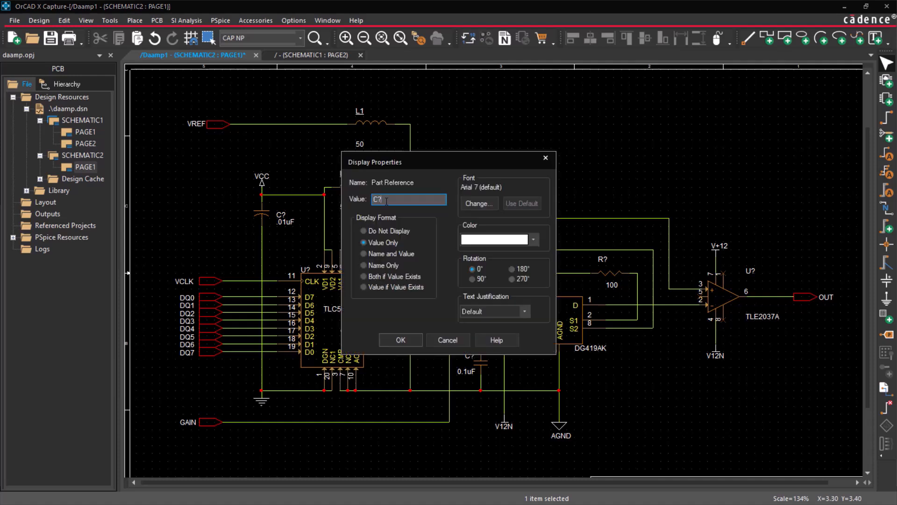
{"action": "left_click", "coordinate": [400, 339]}
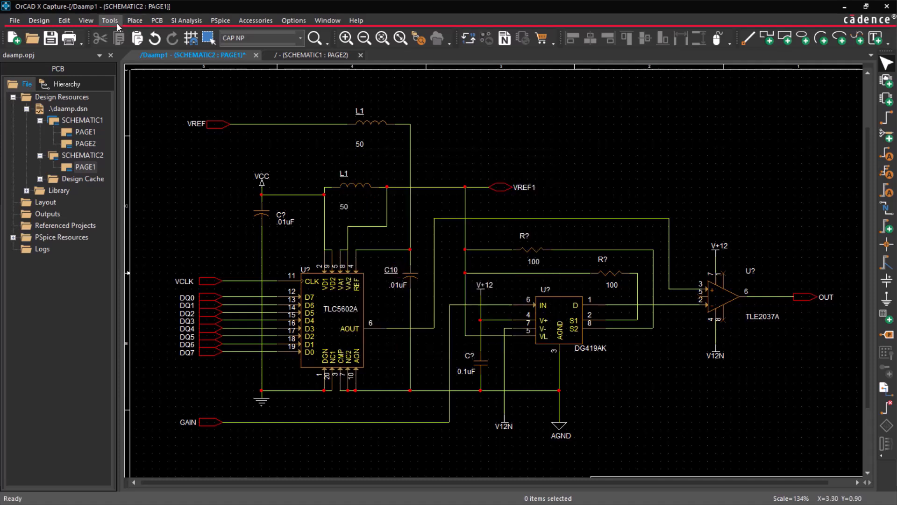
Annotate the entire design using Incremental reference update
{"action": "left_click", "coordinate": [109, 20]}
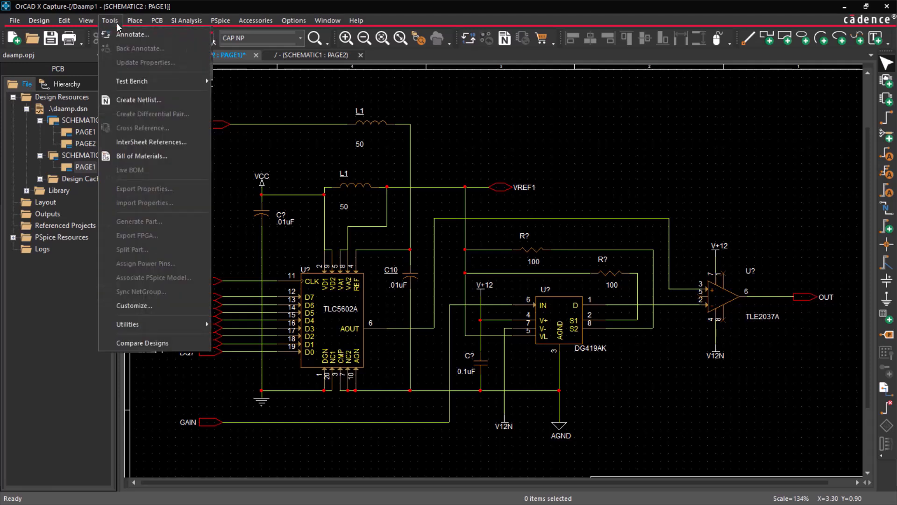
{"action": "mouse_move", "coordinate": [140, 48]}
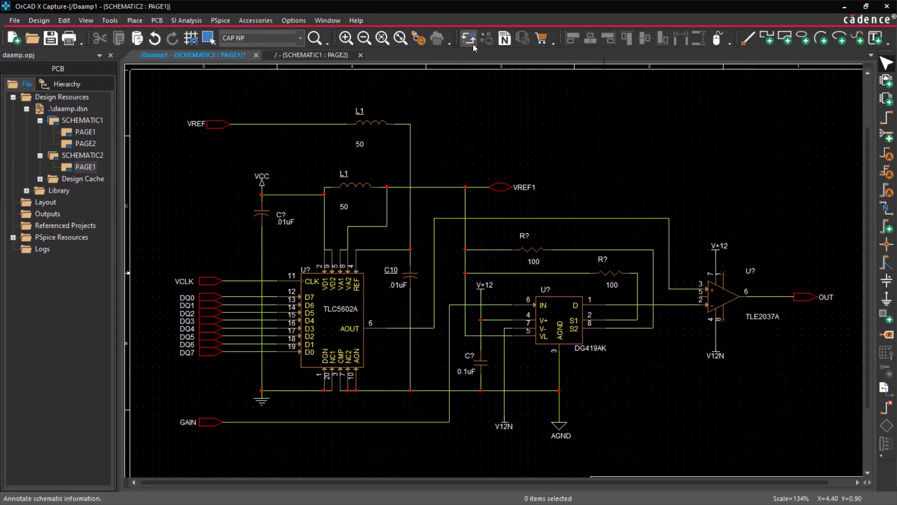
{"action": "left_click", "coordinate": [468, 38]}
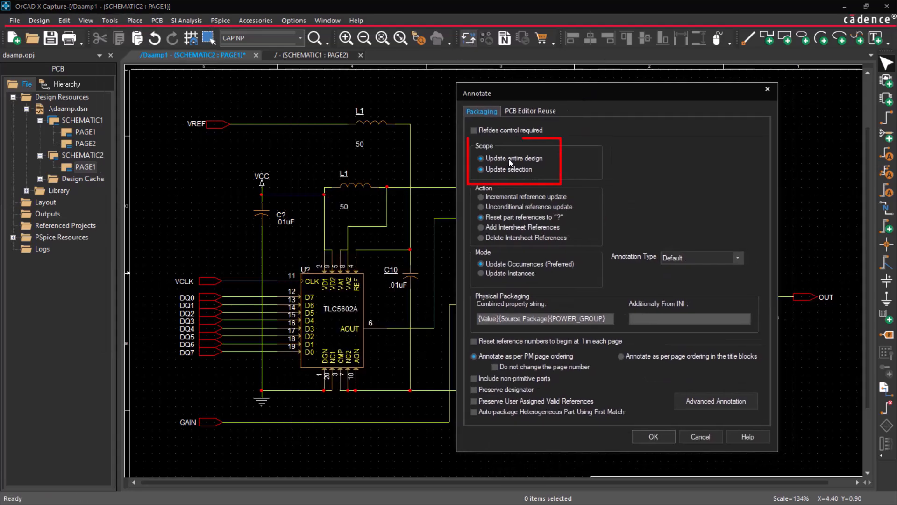
{"action": "left_click", "coordinate": [481, 158]}
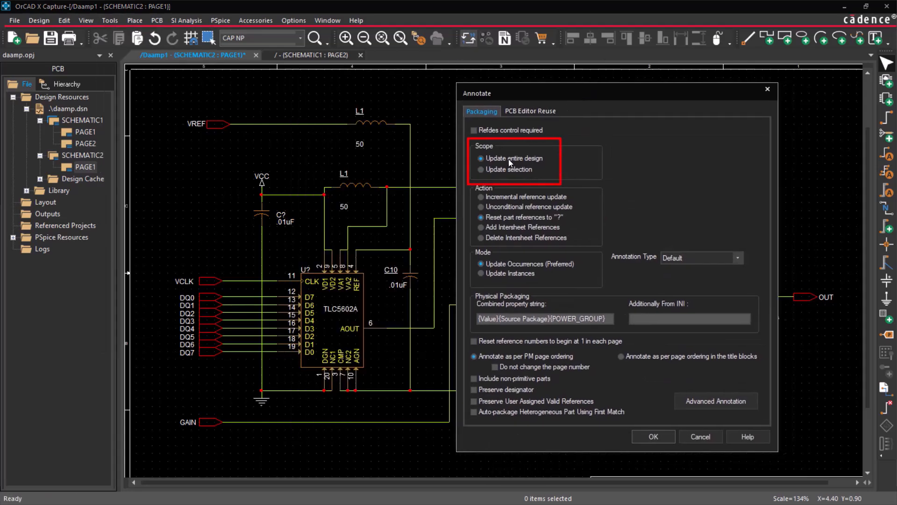
{"action": "left_click", "coordinate": [481, 169]}
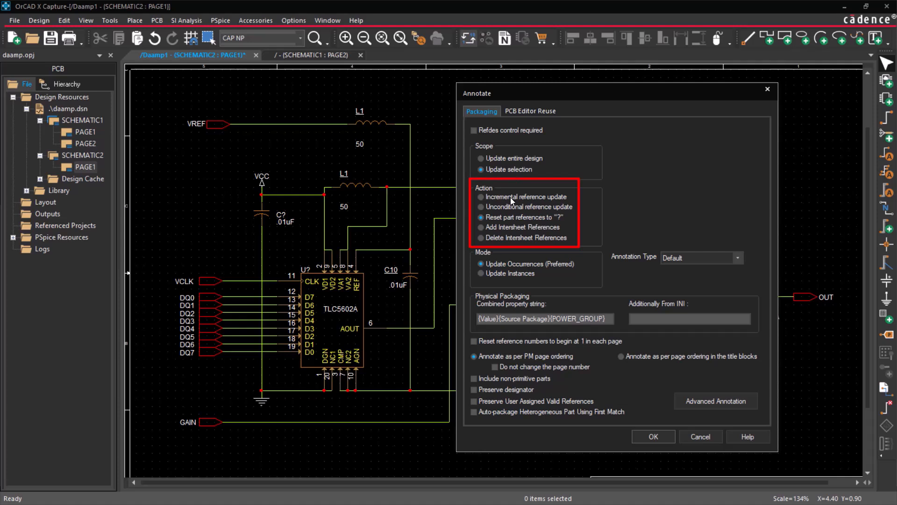
{"action": "left_click", "coordinate": [482, 196]}
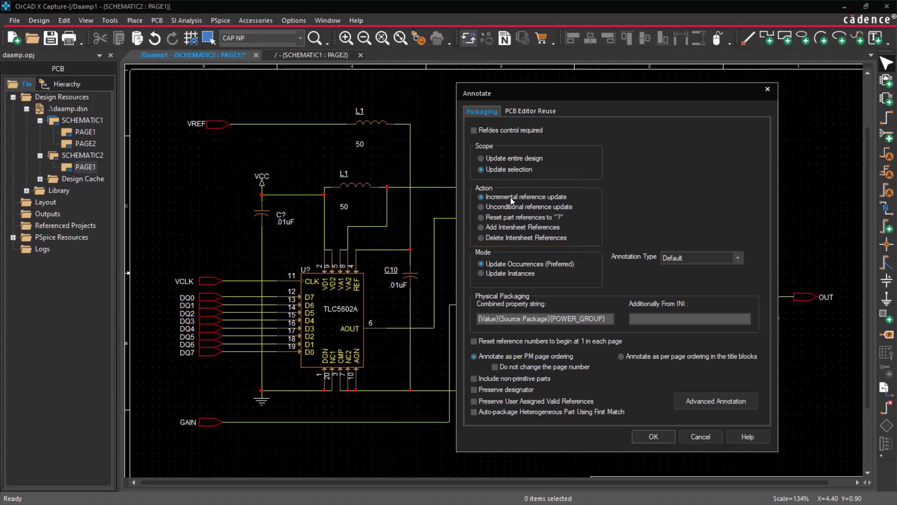
{"action": "left_click", "coordinate": [652, 436]}
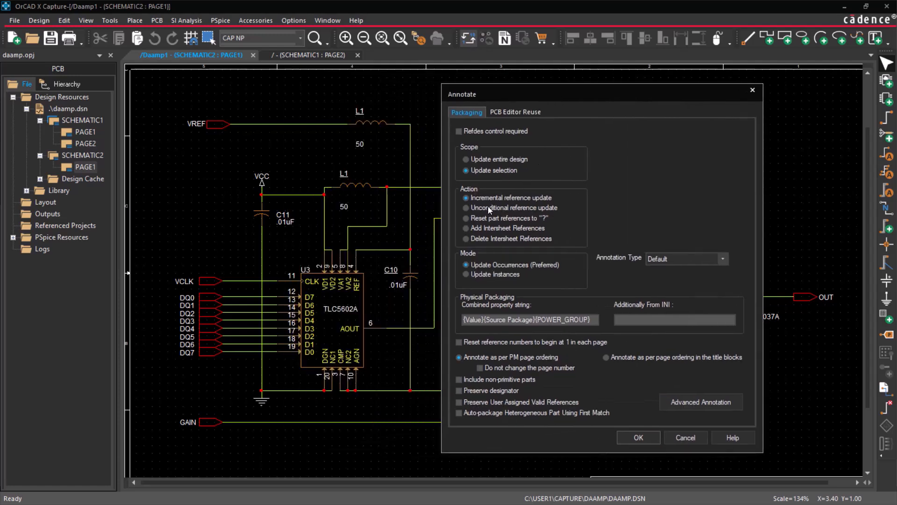
Apply Unconditional reference update to renumber every part sequentially
{"action": "left_click", "coordinate": [638, 437]}
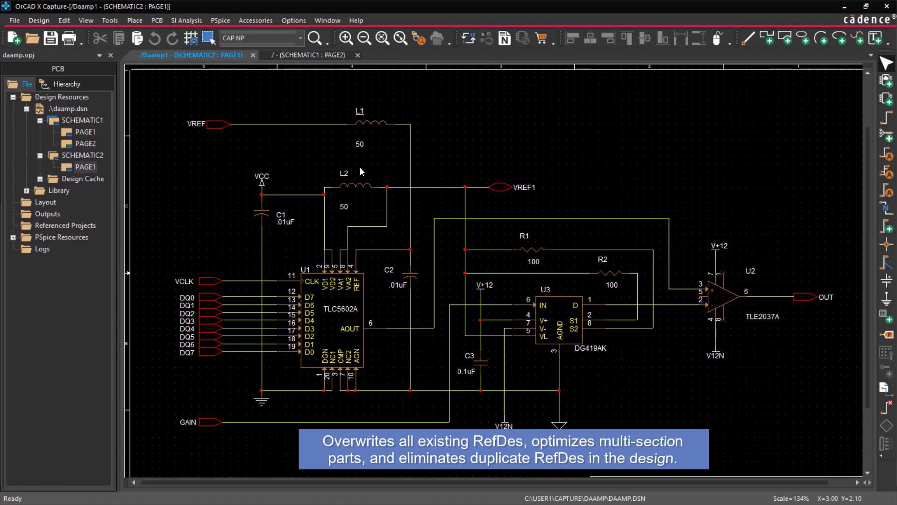
{"action": "mouse_move", "coordinate": [360, 172]}
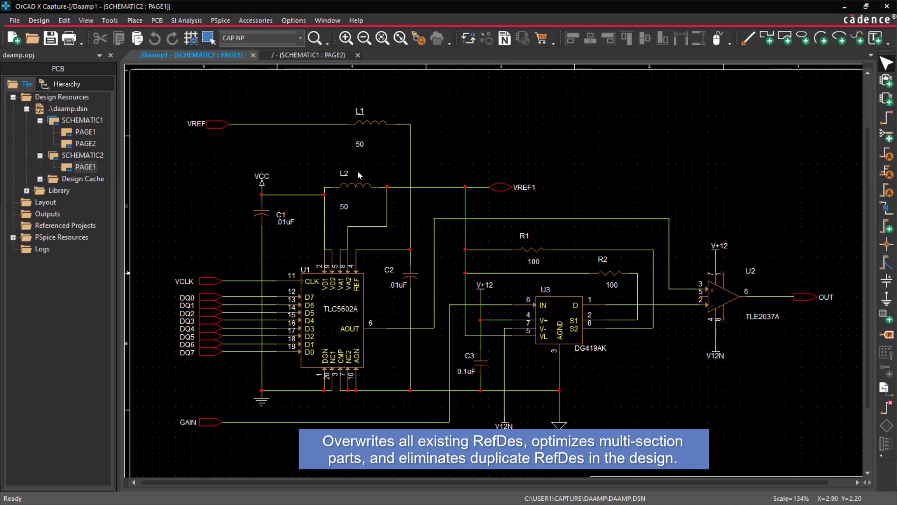
{"action": "mouse_move", "coordinate": [388, 103]}
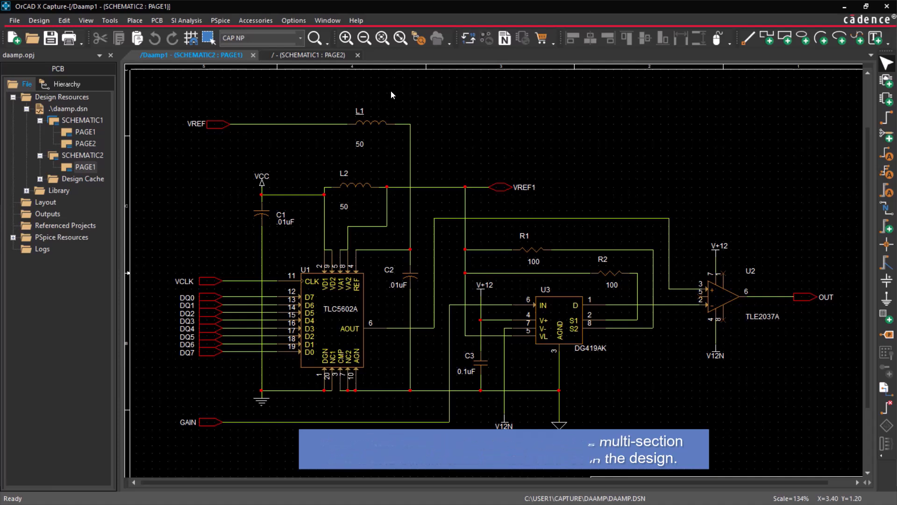
Reset the selected part references to '?' through the Annotate dialog
{"action": "left_click", "coordinate": [468, 38]}
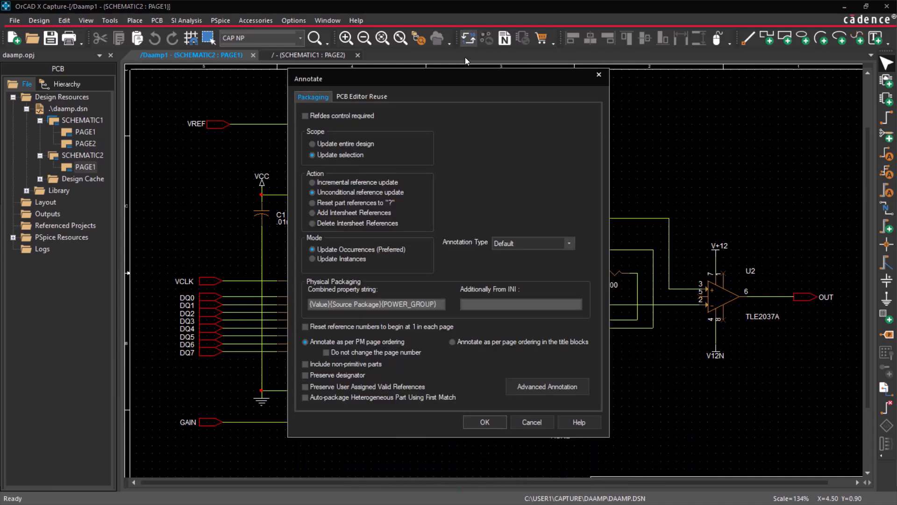
{"action": "left_click", "coordinate": [313, 202]}
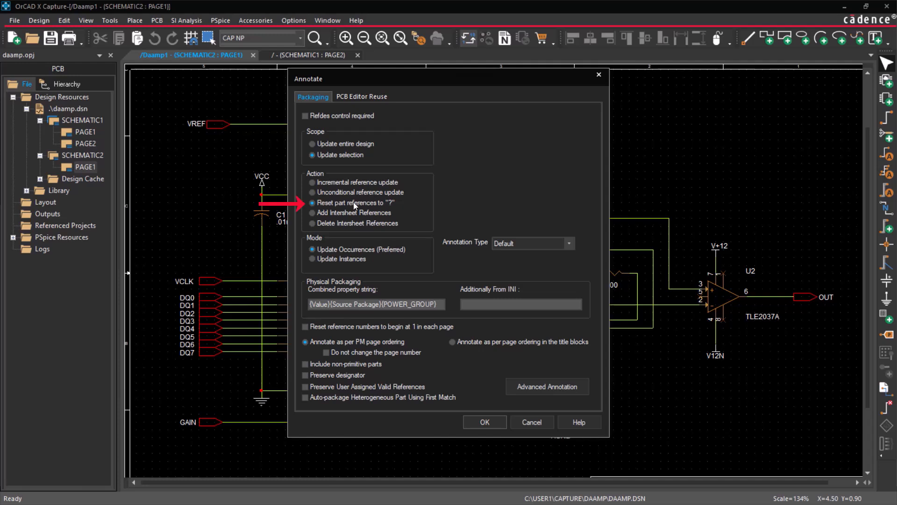
{"action": "left_click", "coordinate": [485, 421]}
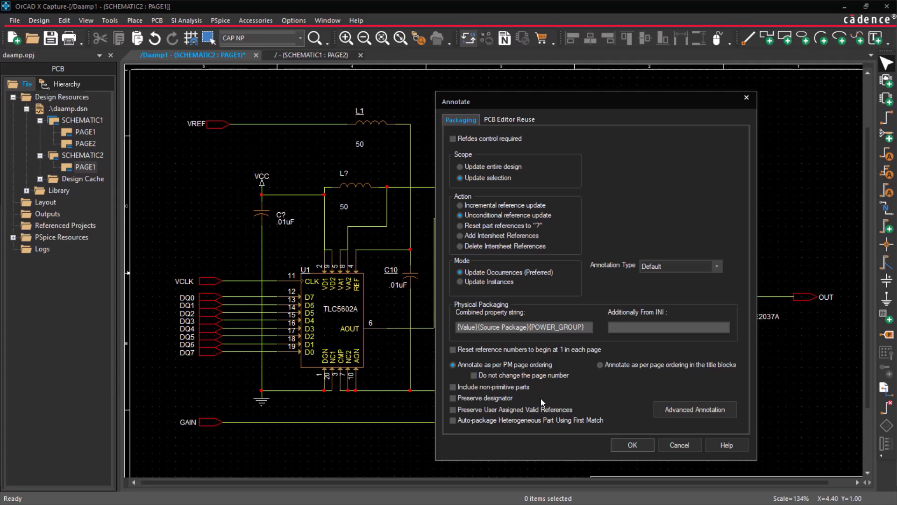
{"action": "mouse_move", "coordinate": [533, 414]}
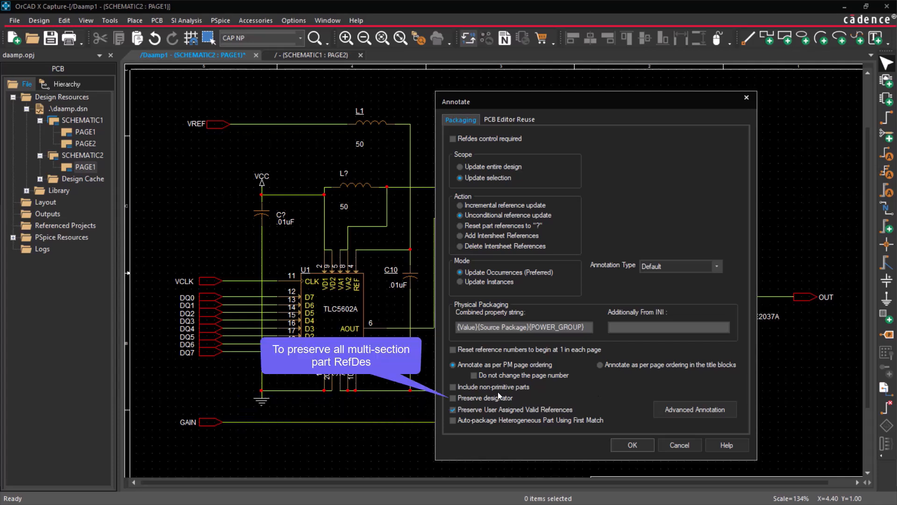
Enable Preserve designator and Auto-package Heterogeneous Part Using First Match in the Annotate settings
{"action": "left_click", "coordinate": [454, 398]}
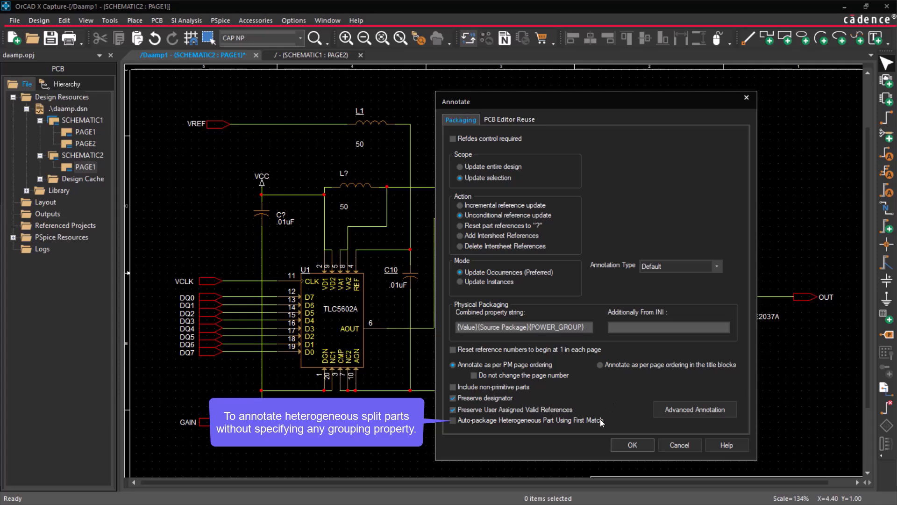
{"action": "left_click", "coordinate": [453, 420]}
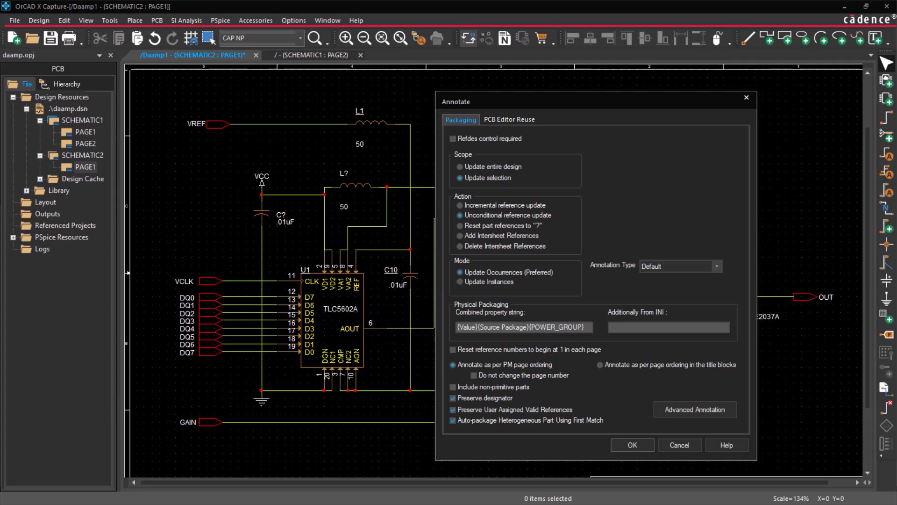
Run annotation with the Default annotation type and dismiss the ORCAP-1003 warning
{"action": "left_click", "coordinate": [716, 266]}
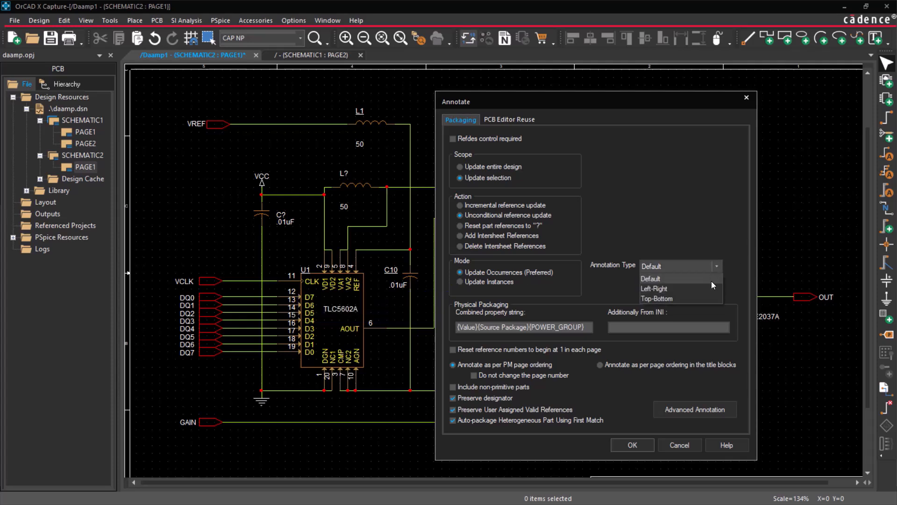
{"action": "left_click", "coordinate": [651, 278]}
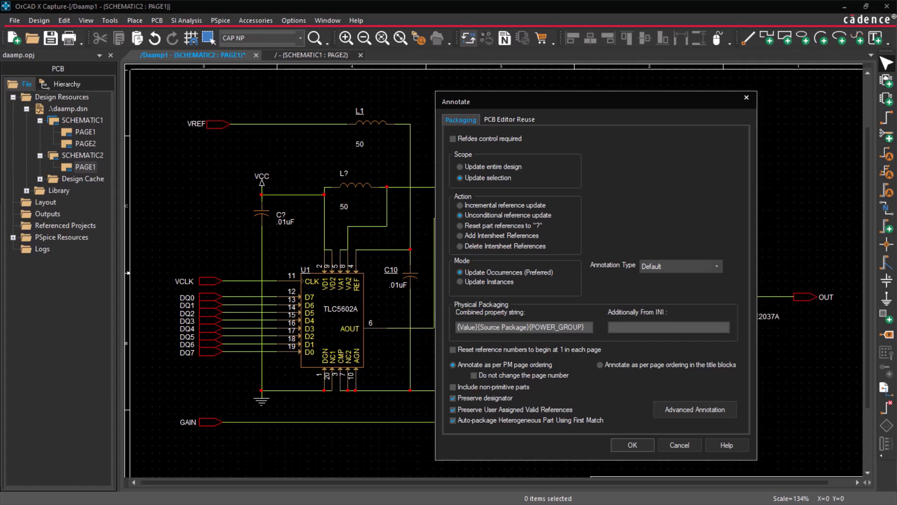
{"action": "left_click", "coordinate": [632, 445]}
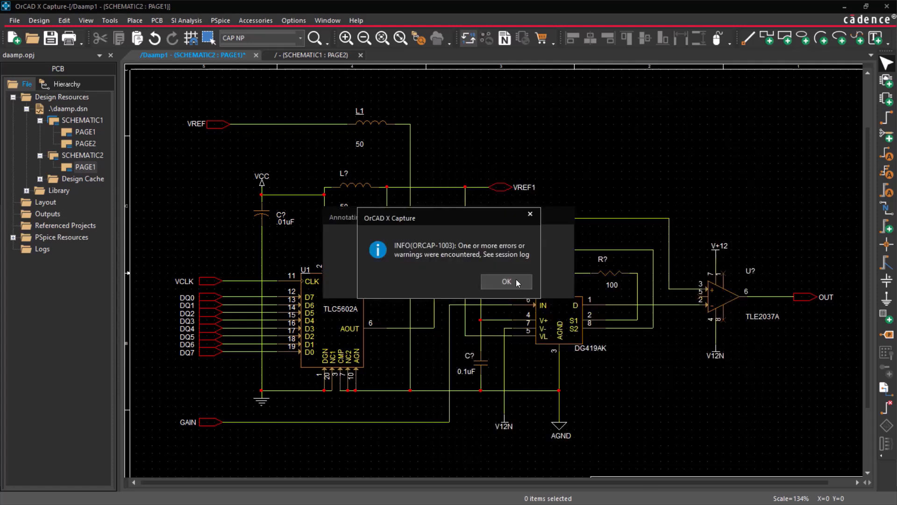
{"action": "left_click", "coordinate": [506, 281]}
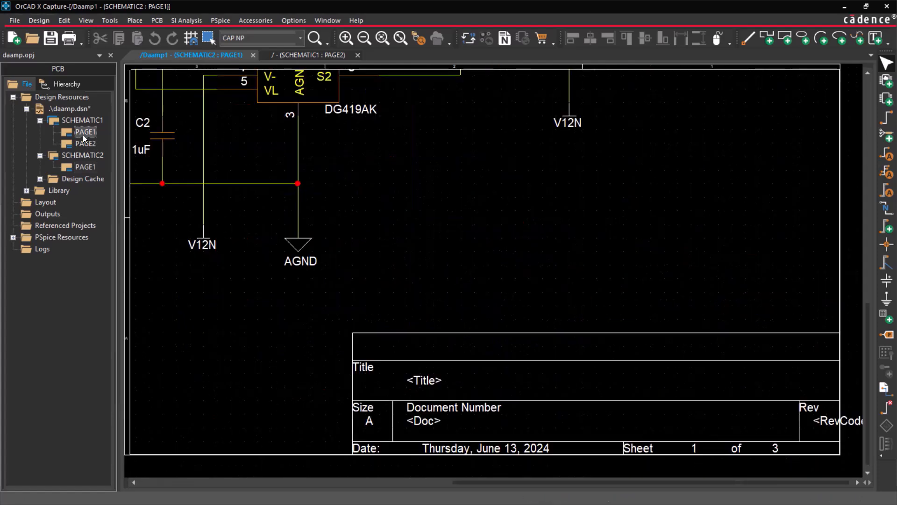
View SCHEMATIC1 PAGE2's 74LS00 gates, then reopen Annotate from the SCHEMATIC2 PAGE1 tab
{"action": "double_click", "coordinate": [84, 132]}
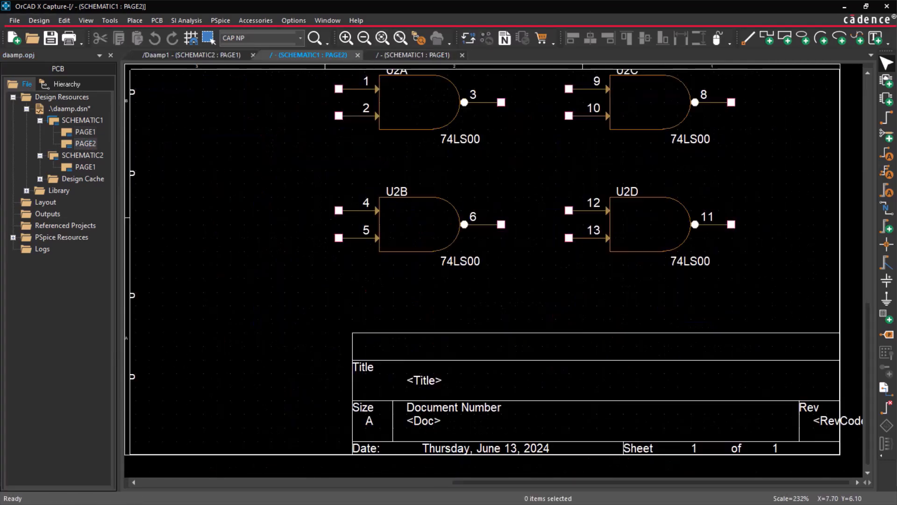
{"action": "left_click", "coordinate": [189, 55]}
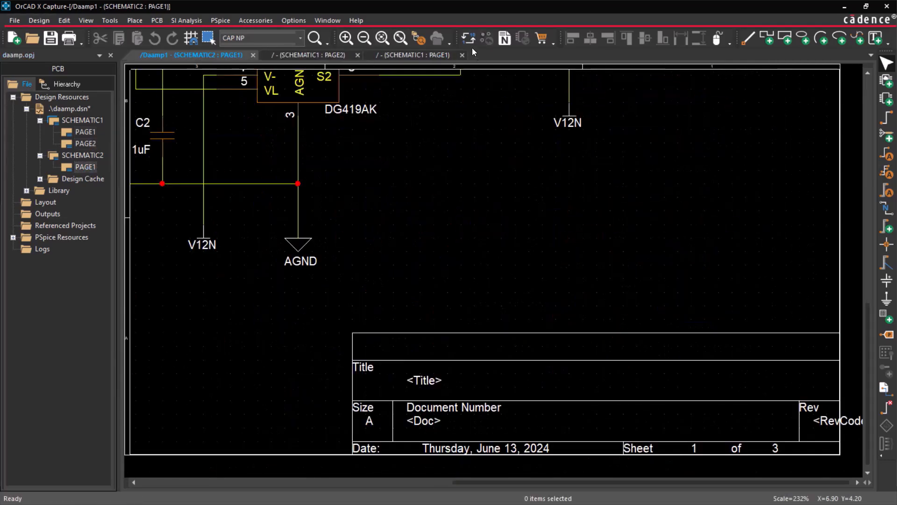
{"action": "left_click", "coordinate": [468, 38]}
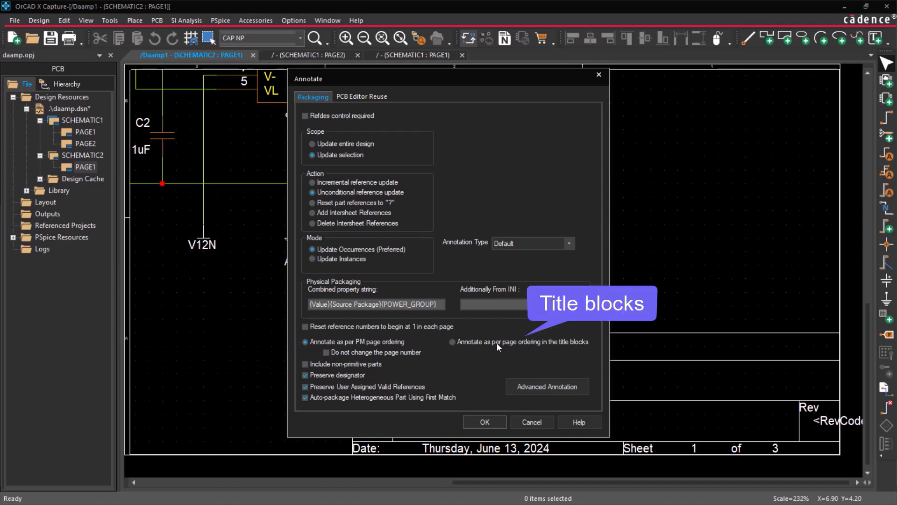
Try title-block page ordering, then use PM ordering and keep existing page numbers
{"action": "left_click", "coordinate": [452, 342]}
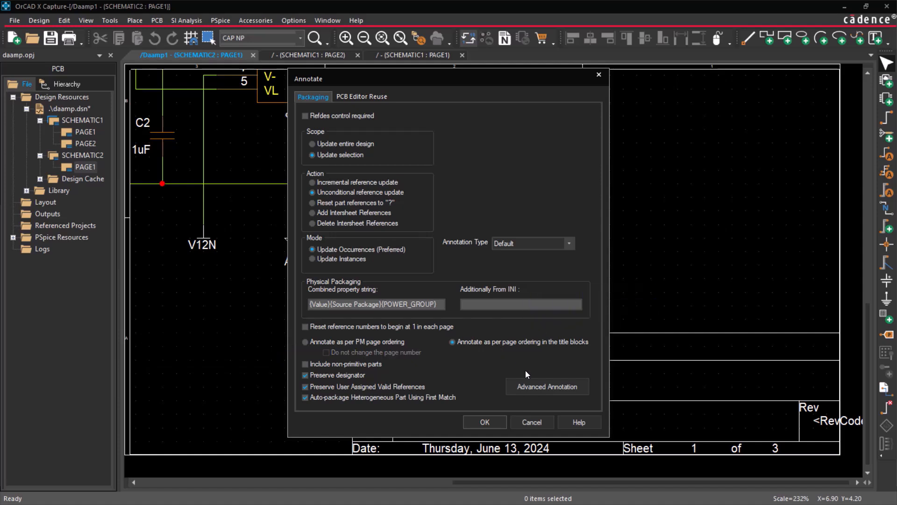
{"action": "mouse_move", "coordinate": [377, 349]}
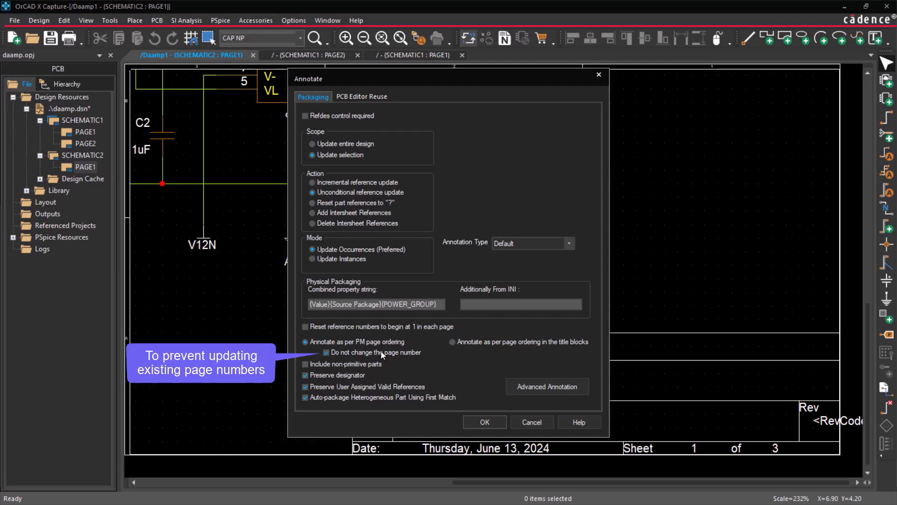
{"action": "left_click", "coordinate": [327, 352]}
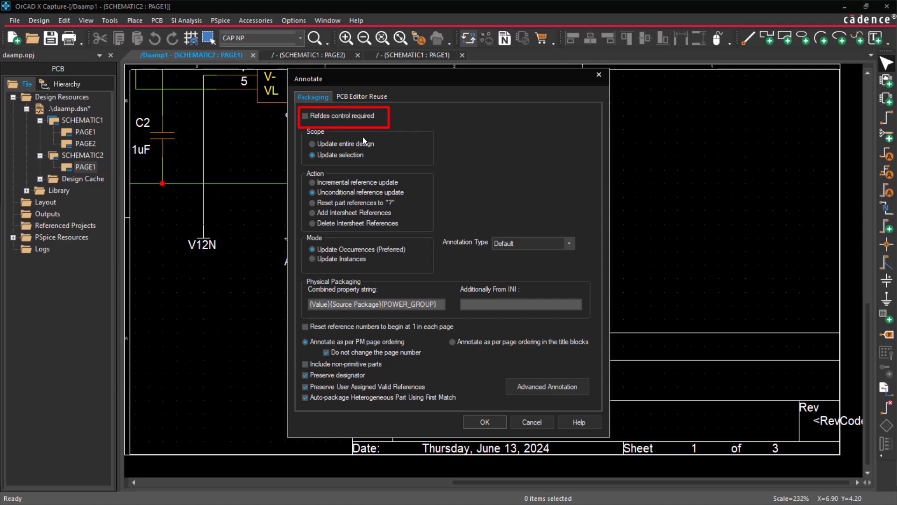
Require Refdes control with H-Block range 100 to 200 and annotate, making the op-amp U101
{"action": "left_click", "coordinate": [306, 115]}
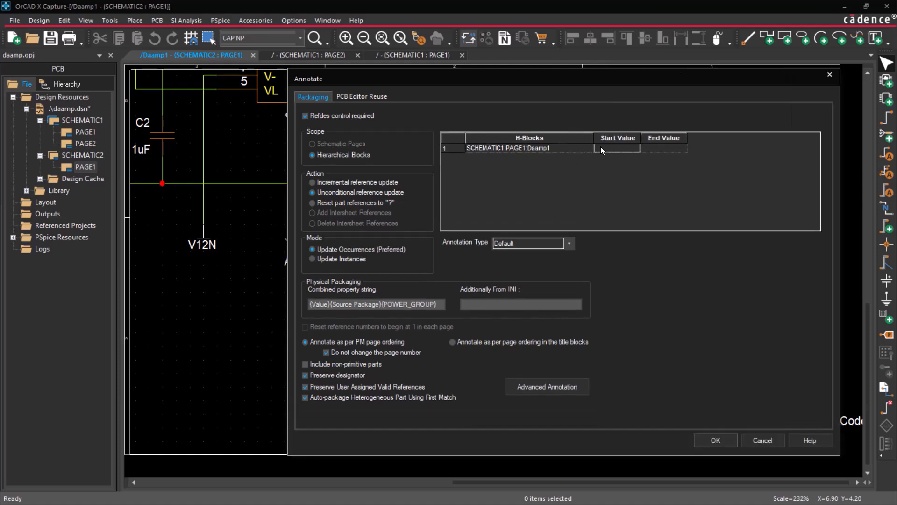
{"action": "mouse_move", "coordinate": [604, 170]}
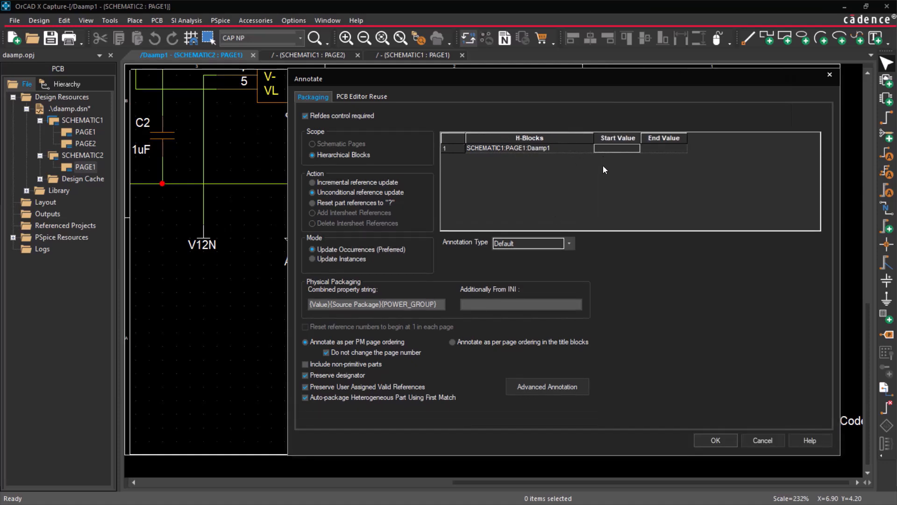
{"action": "type", "text": "100"}
{"action": "left_click", "coordinate": [664, 148]}
{"action": "type", "text": "200"}
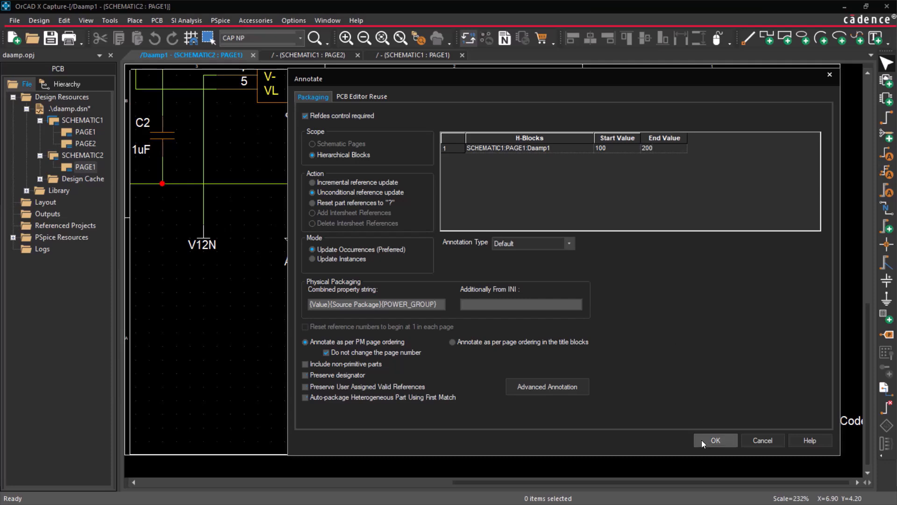
{"action": "left_click", "coordinate": [714, 440]}
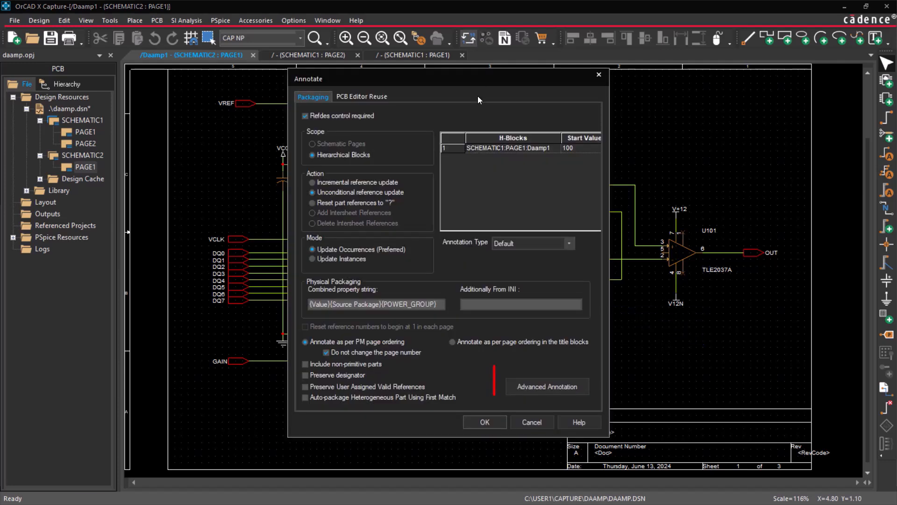
Turn off Refdes control and advanced-annotate Daamp1 PAGE1 with C100, L200, R300, U400 ranges
{"action": "left_click", "coordinate": [305, 115]}
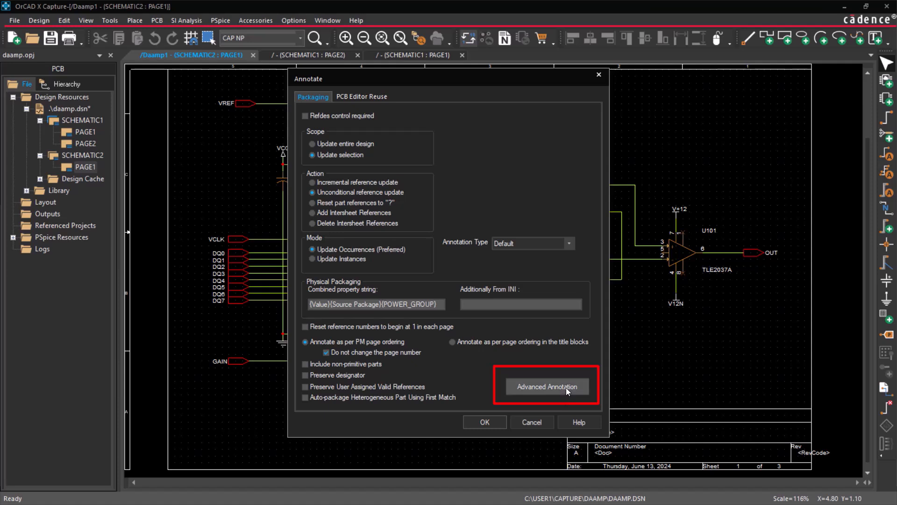
{"action": "left_click", "coordinate": [546, 387]}
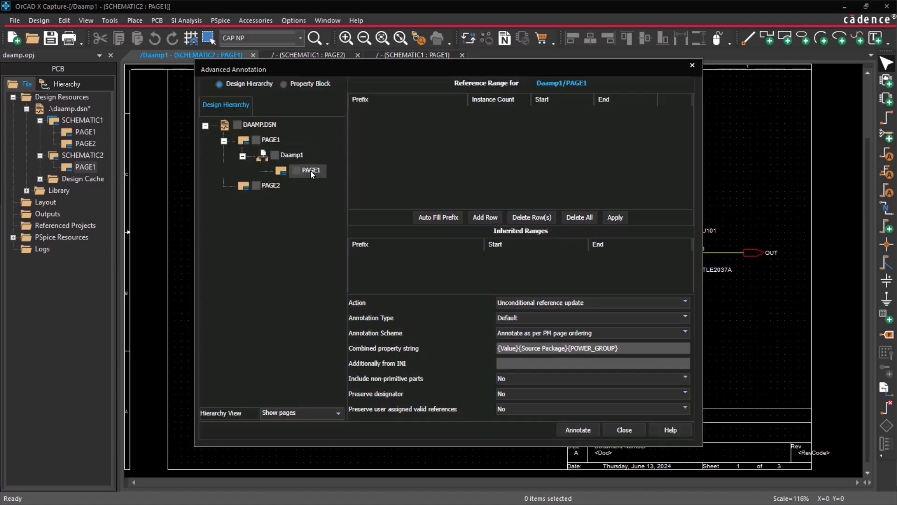
{"action": "left_click", "coordinate": [438, 217]}
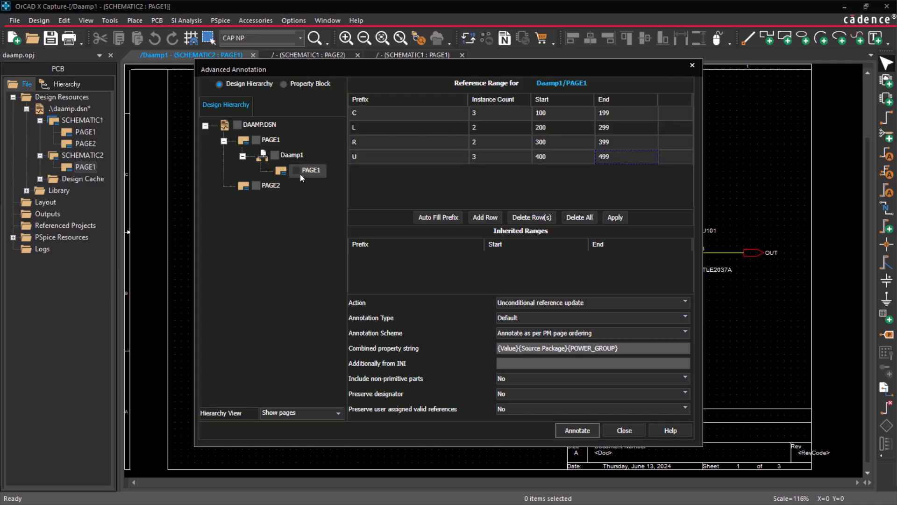
{"action": "left_click", "coordinate": [576, 430]}
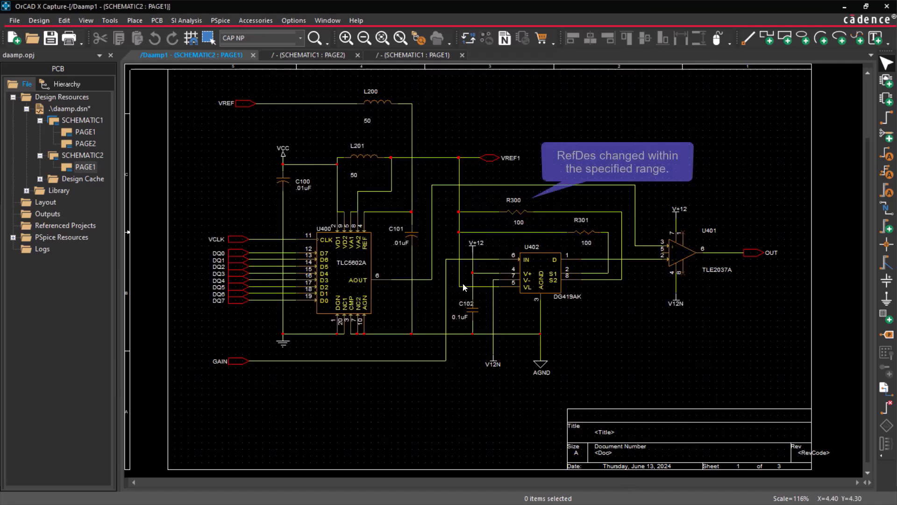